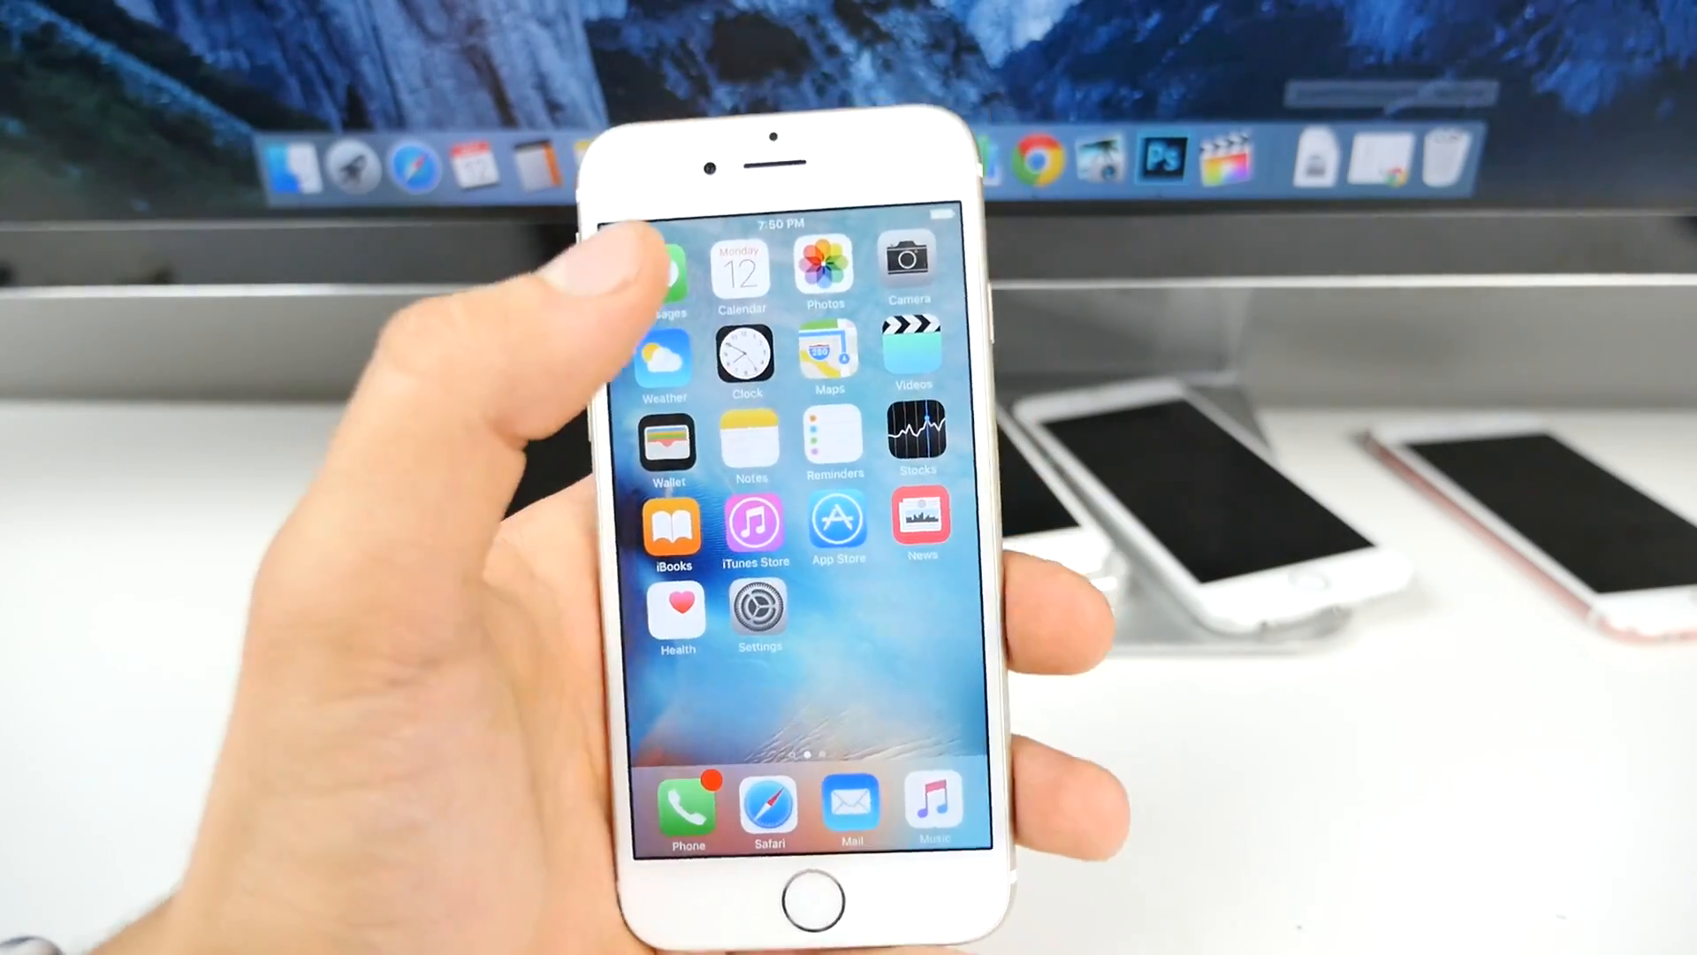
Show iOS 9.1 Beta 5 downloaded in Settings > General > Software Update
click(826, 267)
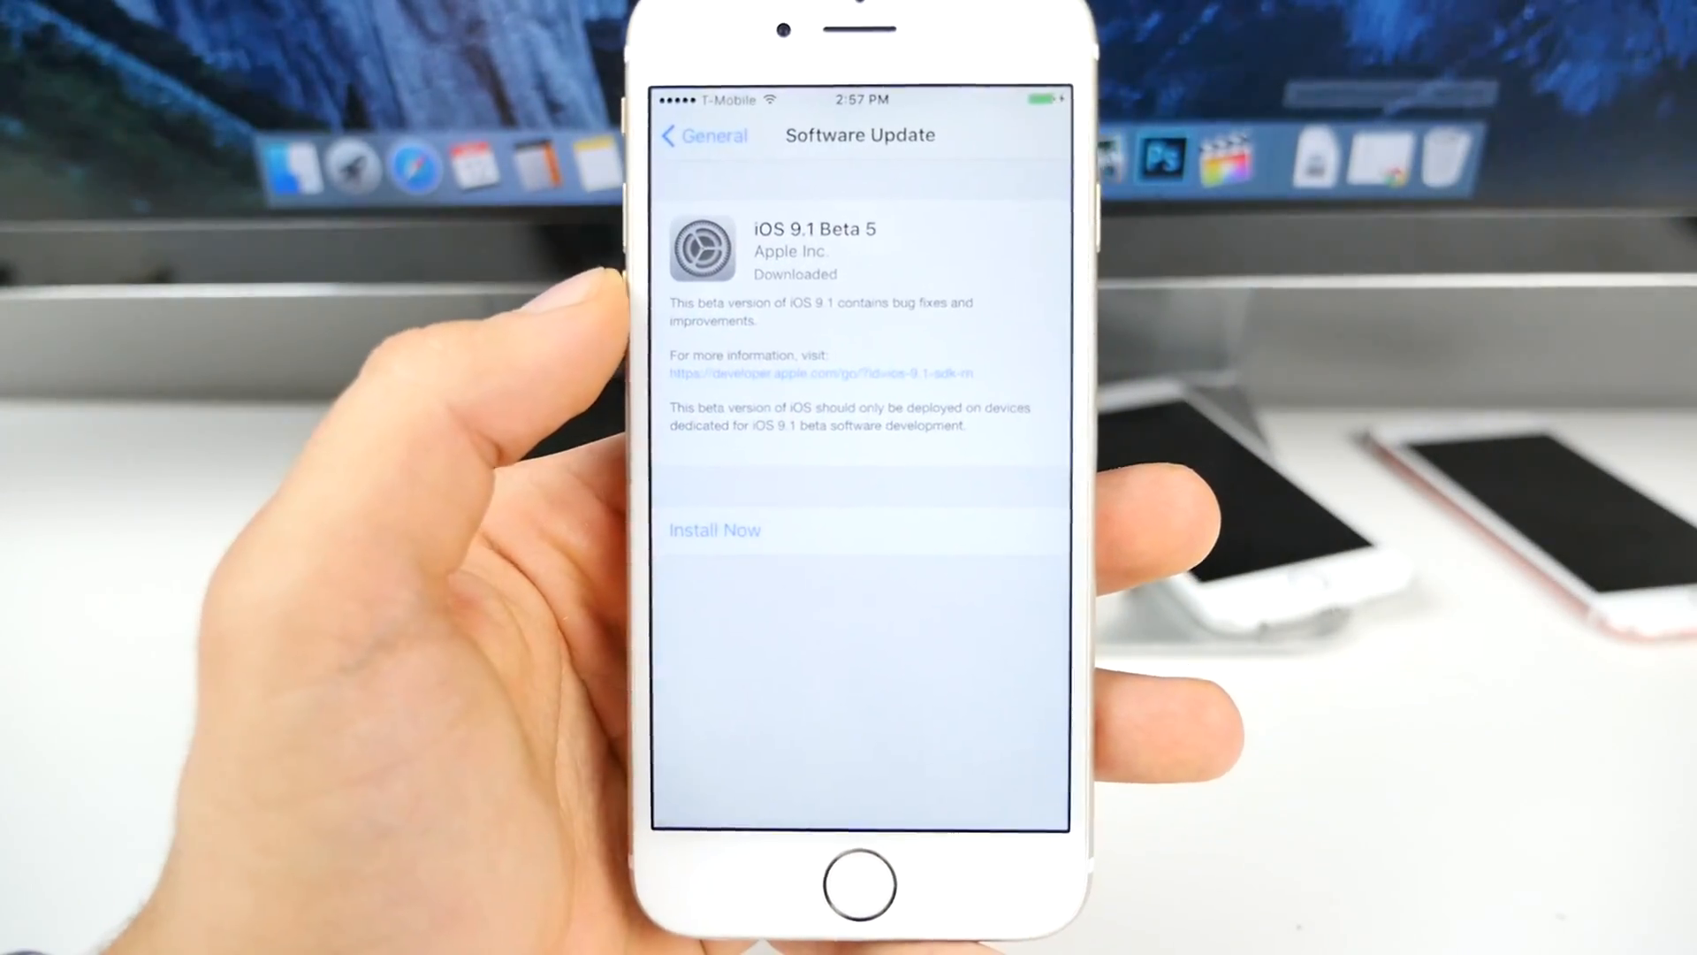
click(714, 528)
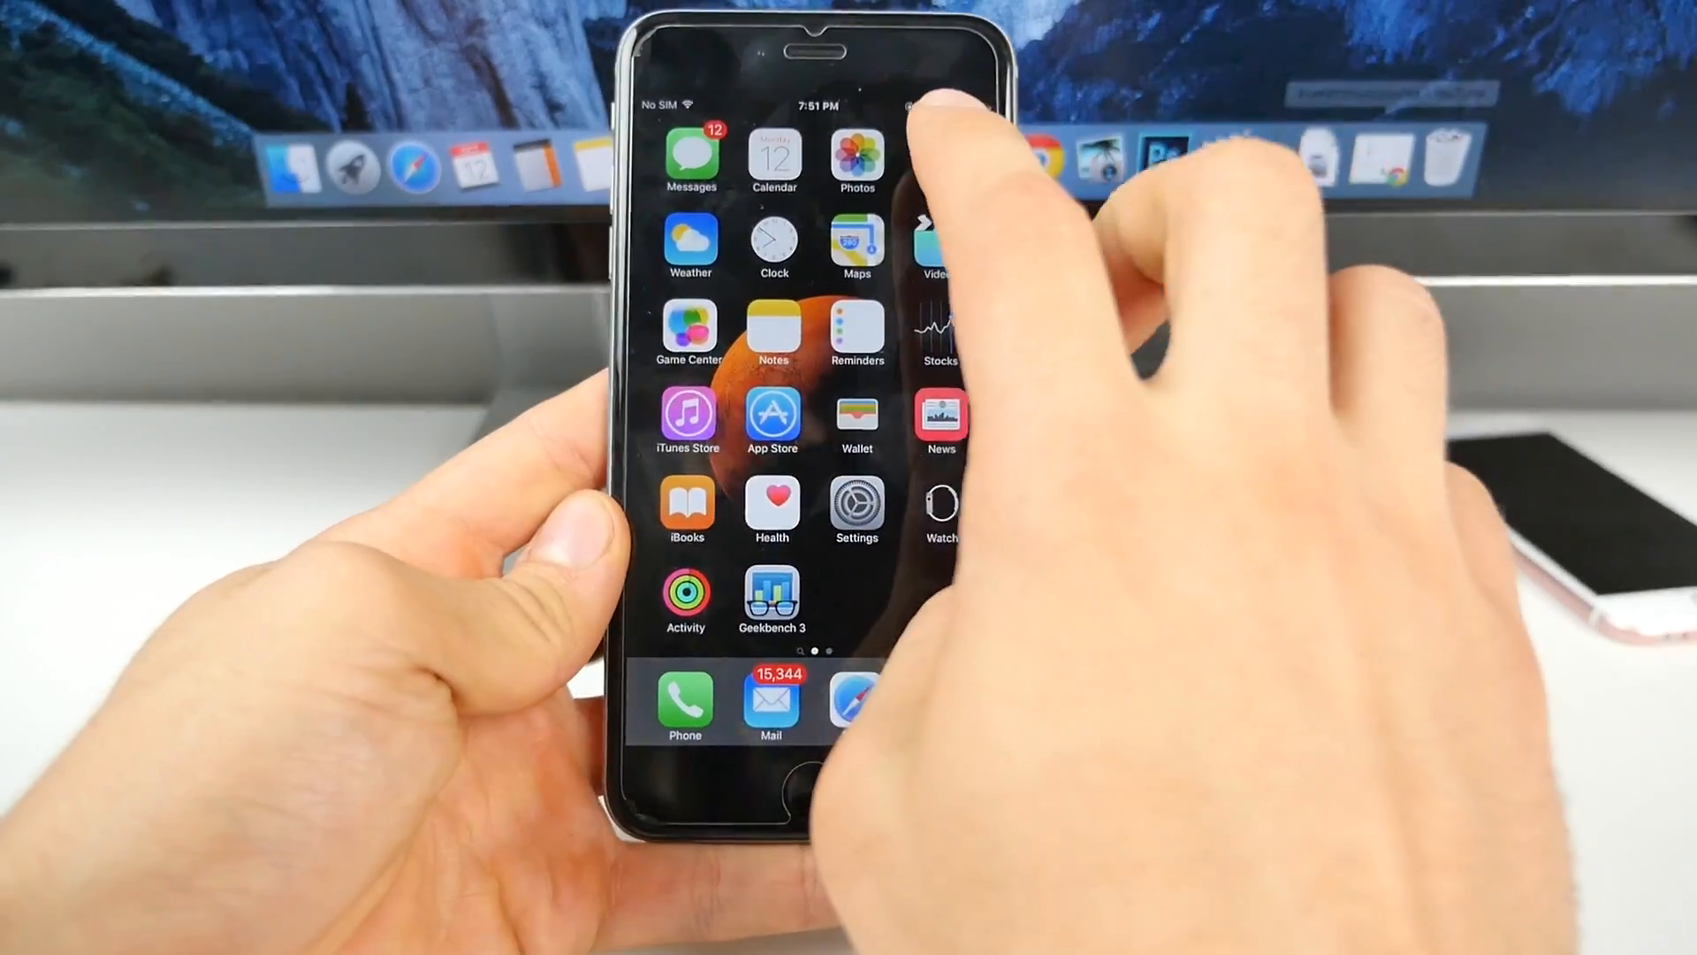
View Geekbench 3 results: iPhone 6 Plus, iOS 9.1, 1610 single-core, 2878 multi-core
click(771, 600)
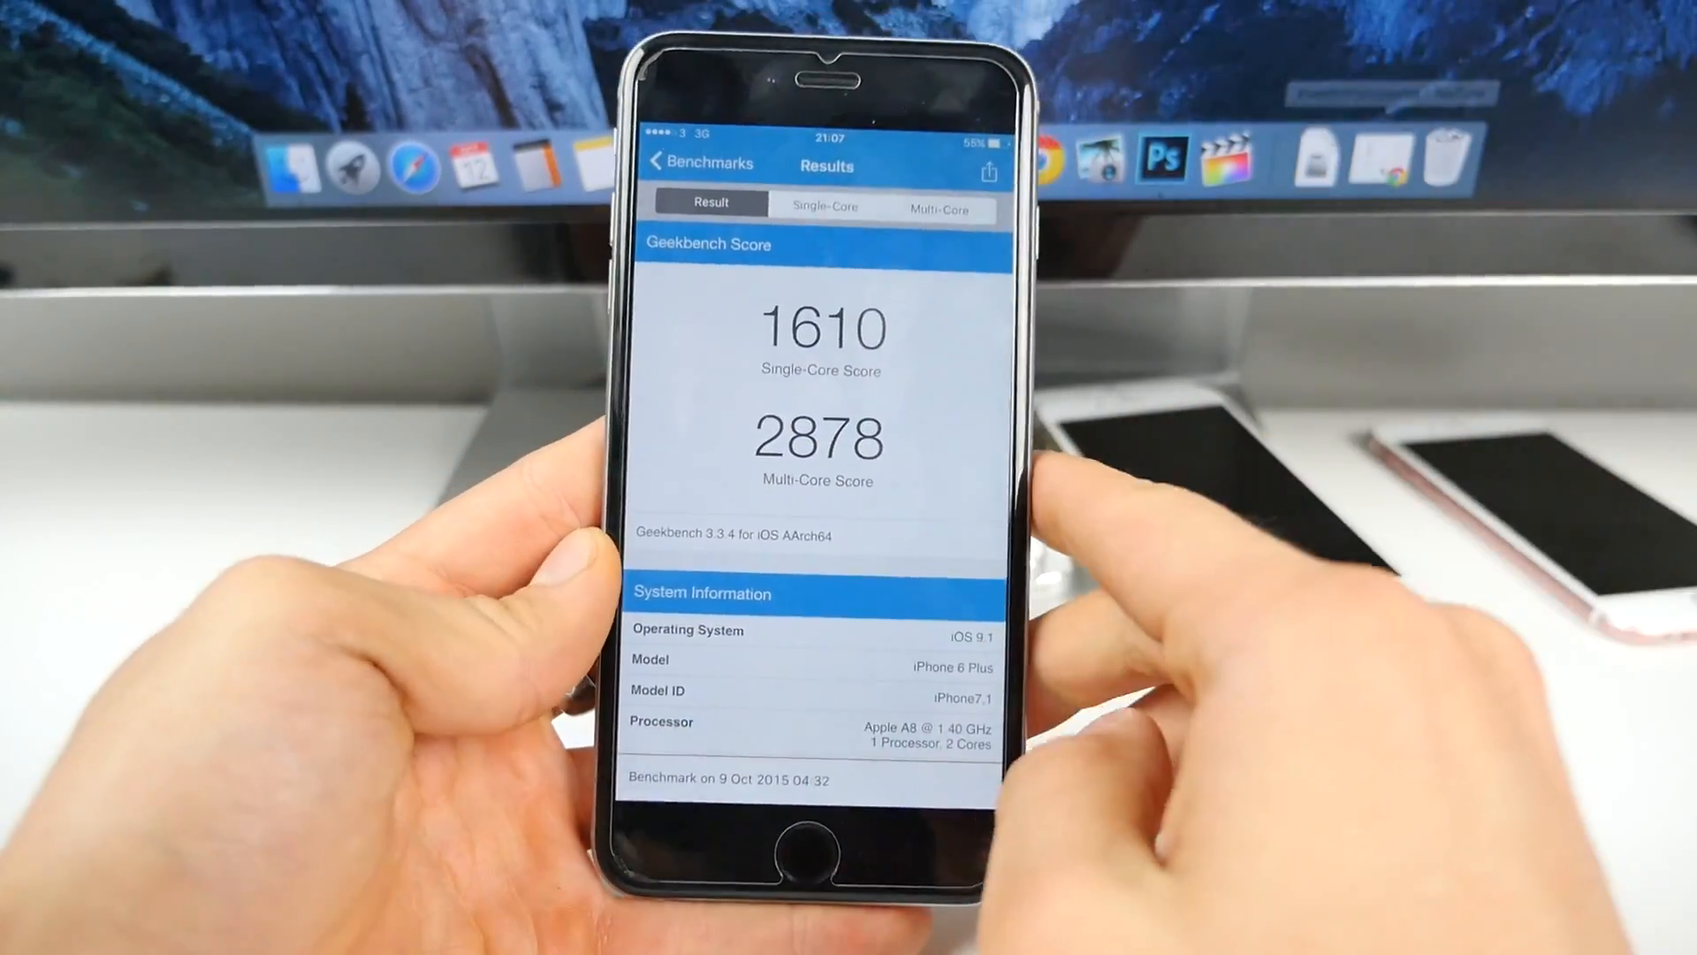